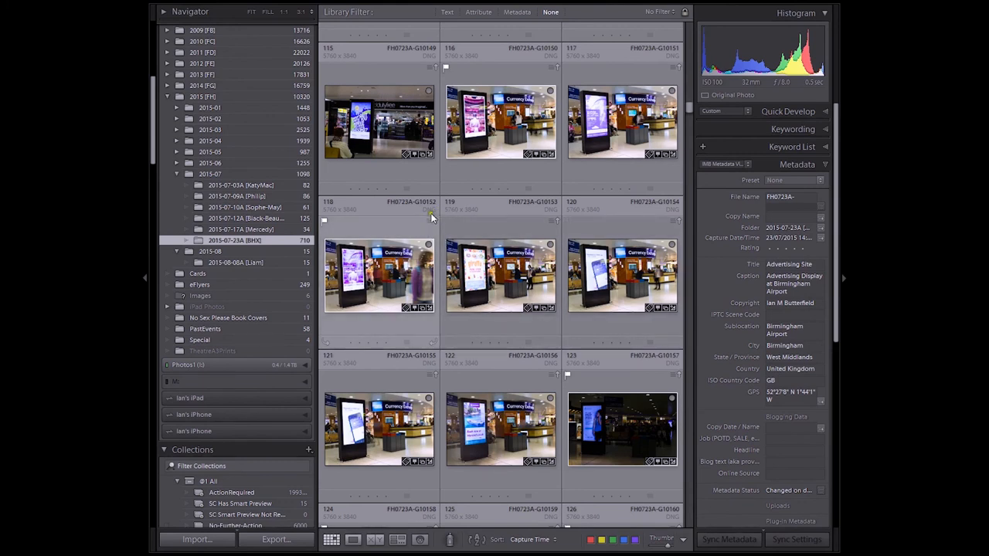
{"action": "mouse_move", "coordinate": [436, 223]}
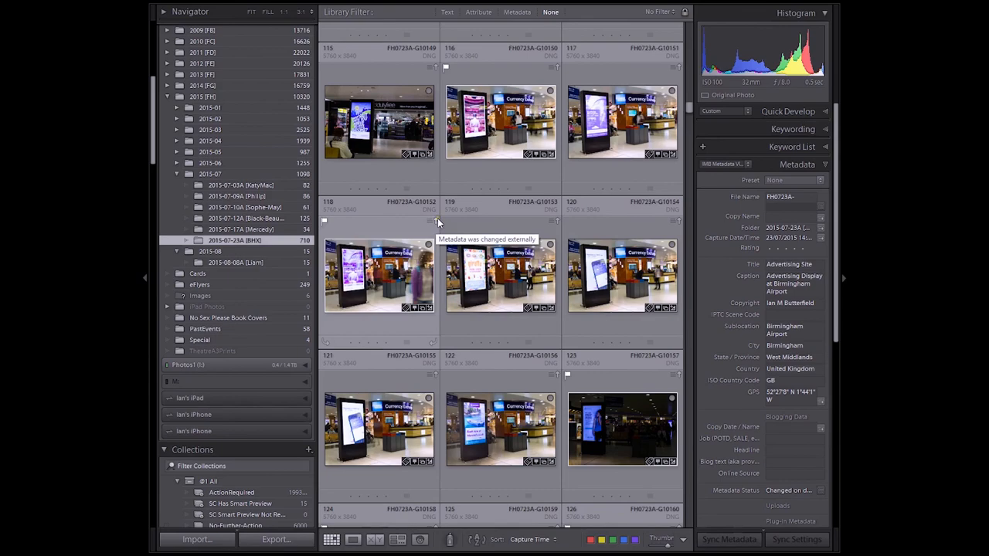